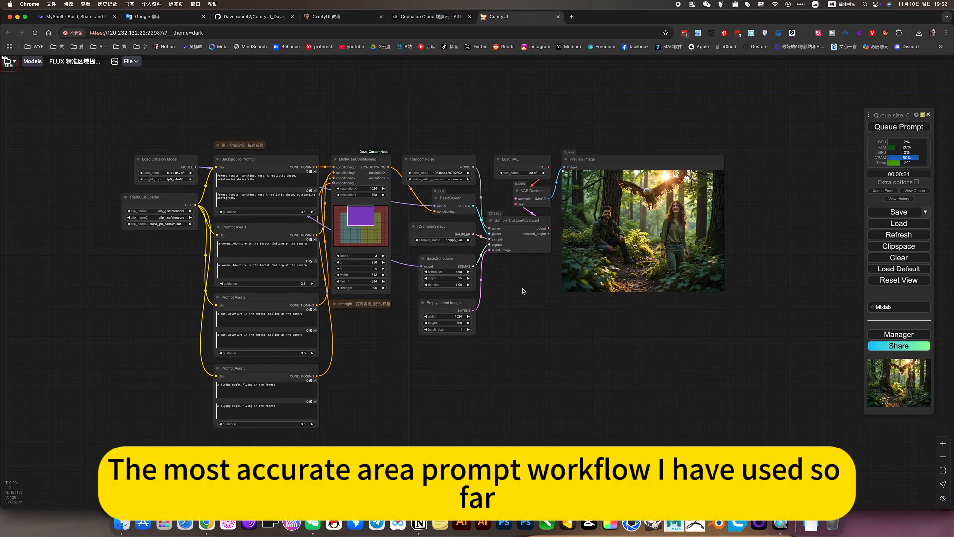
Review the MultiAreaConditioning workflow, then move to the Cephalon Cloud apps page.
left_click(465, 312)
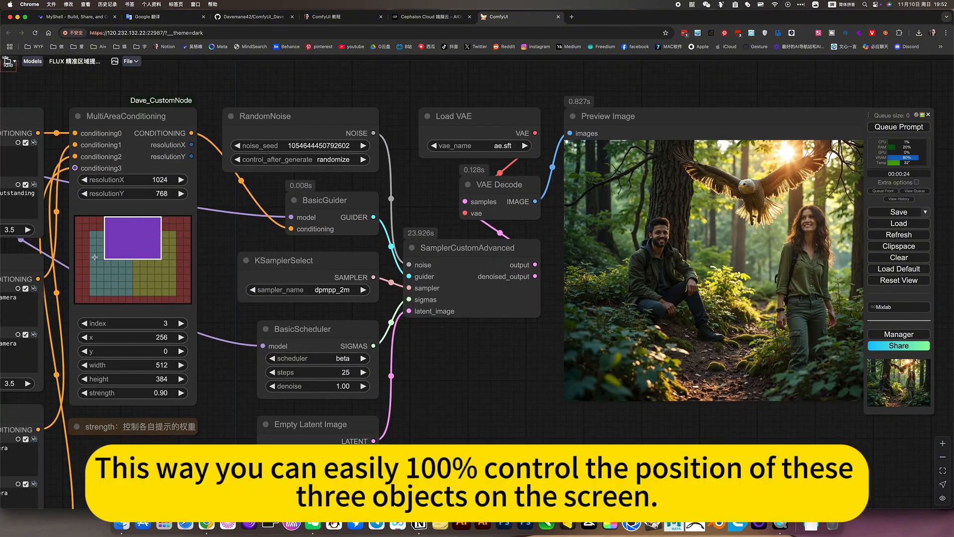
mouse_move(146, 277)
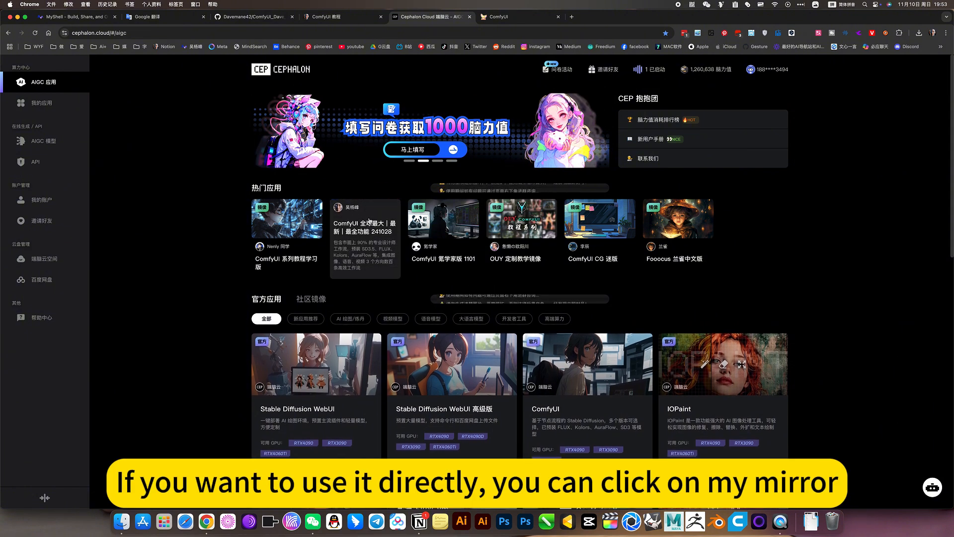
Return to the ComfyUI instance showing the saved workflows list with the FLUX GGUF Hyper + Lora entry.
left_click(515, 16)
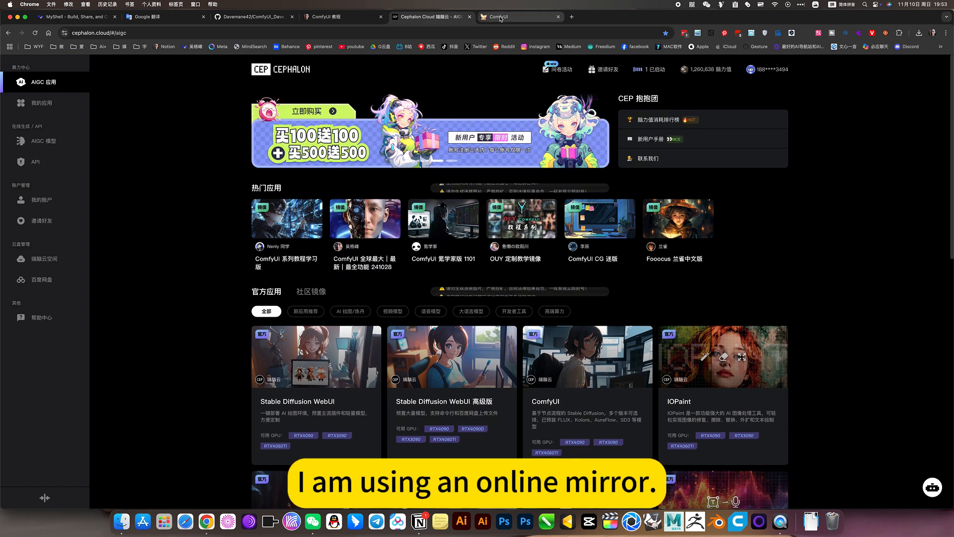
left_click(517, 17)
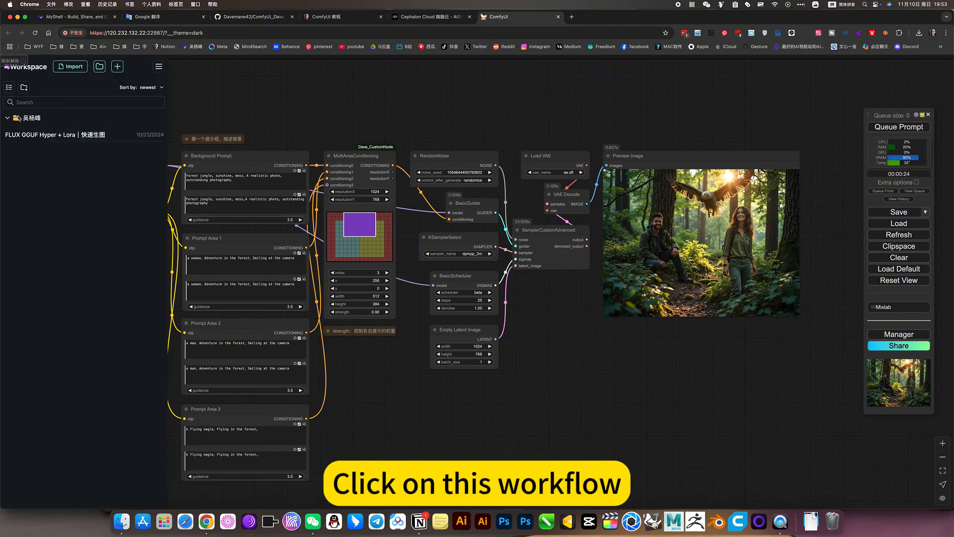
Expand the saved workflows folder, then switch to the 'ComfyUI 教程' Notion notes.
left_click(7, 118)
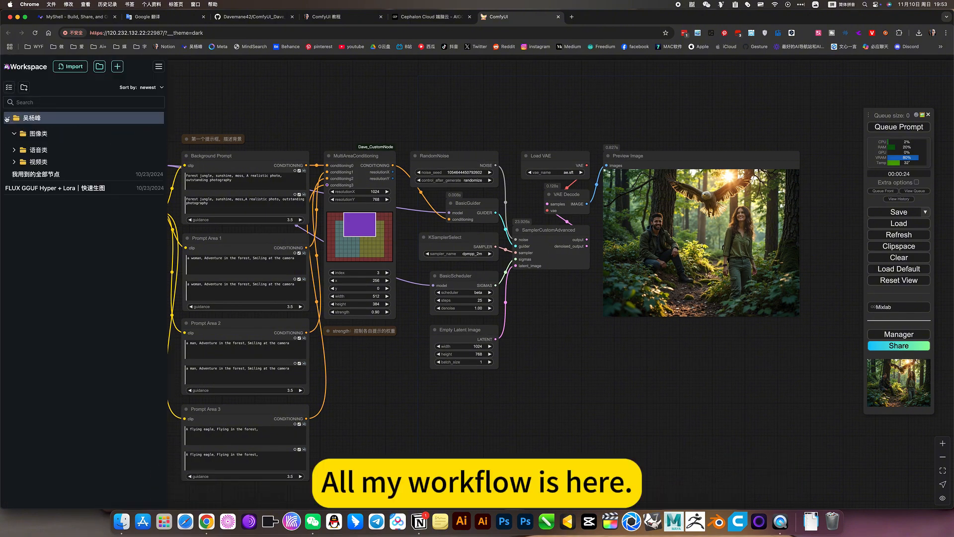
left_click(38, 133)
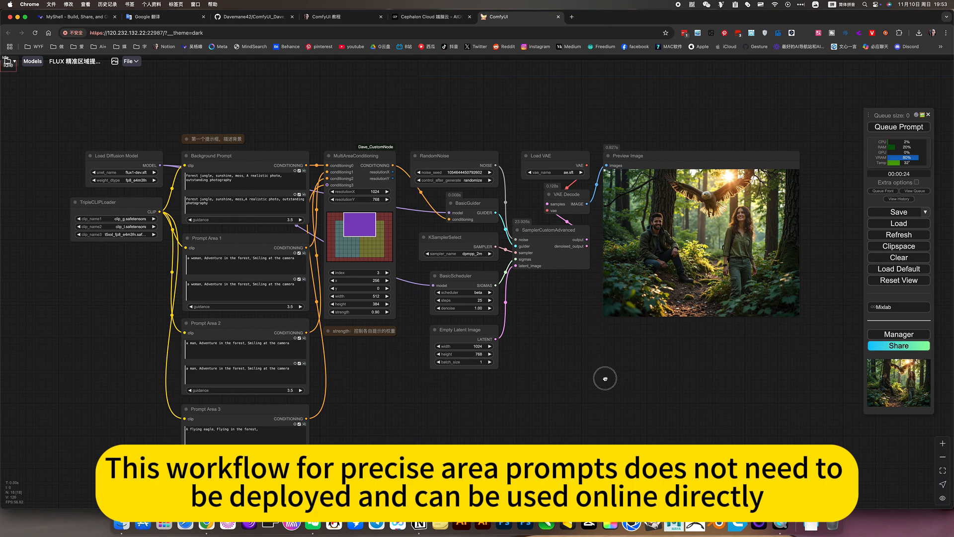
left_click(341, 17)
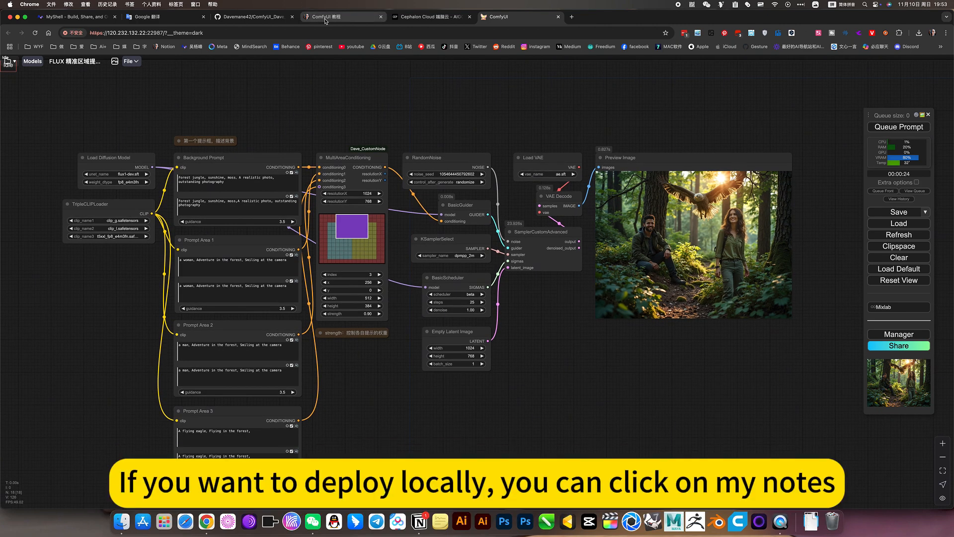
left_click(338, 17)
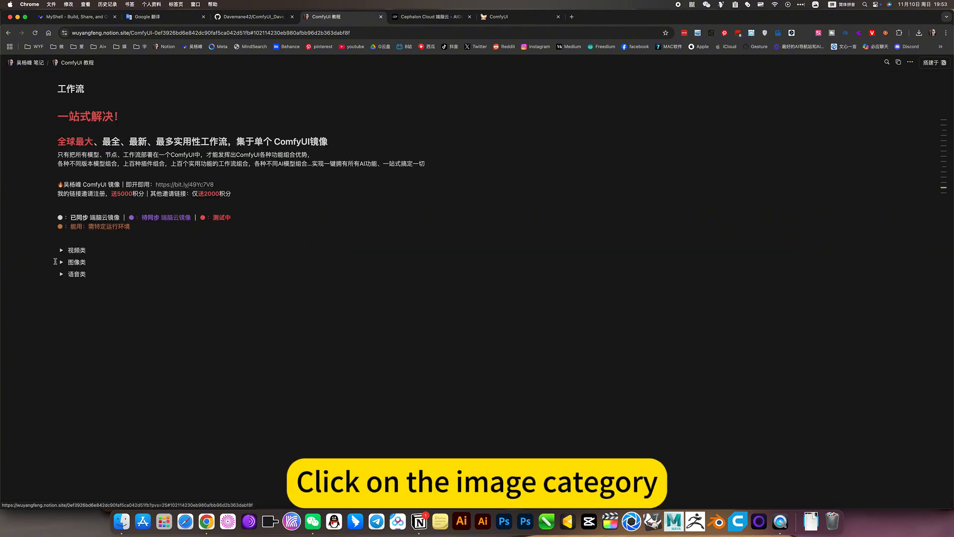
Expand the 图像类 category and the FLUX area prompt's 下载设置 notes and browse its screenshots.
left_click(61, 262)
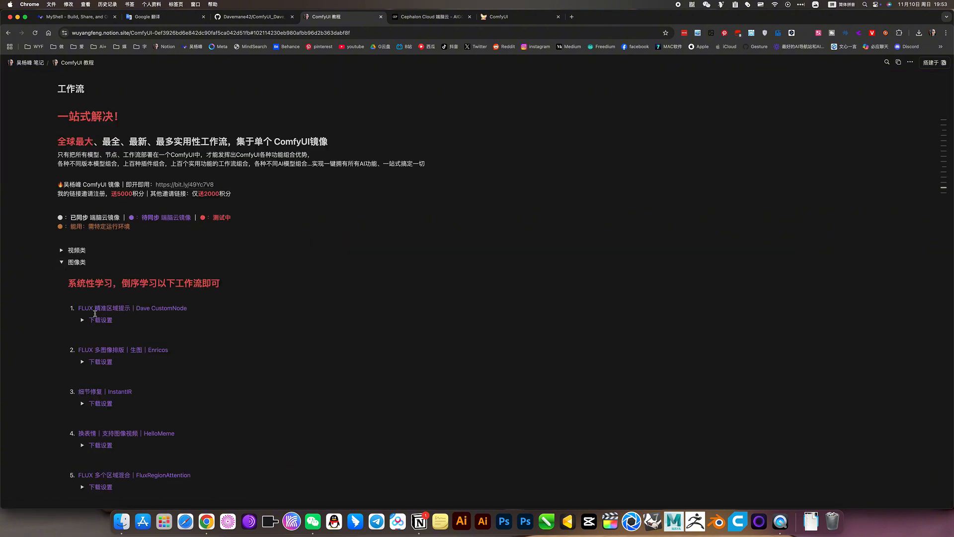
scroll("down", 3)
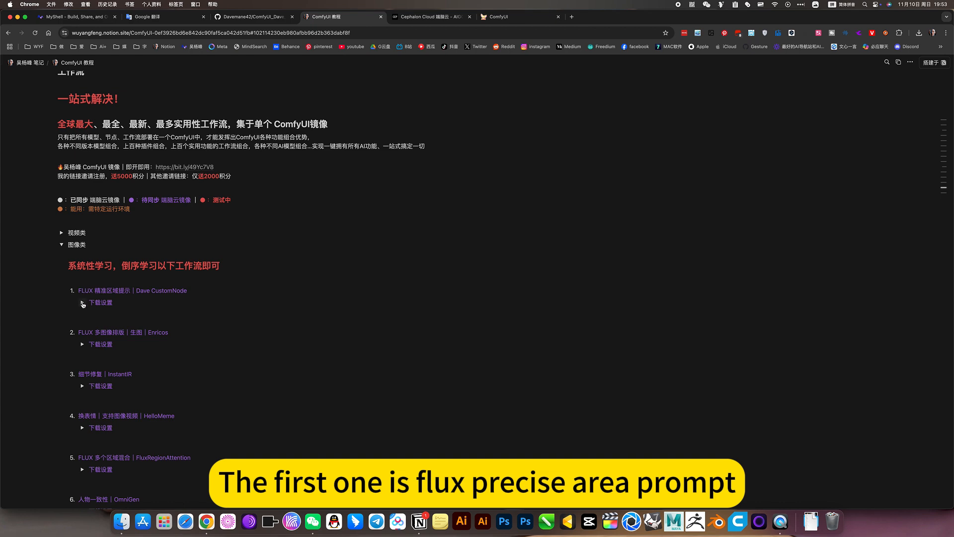
left_click(83, 302)
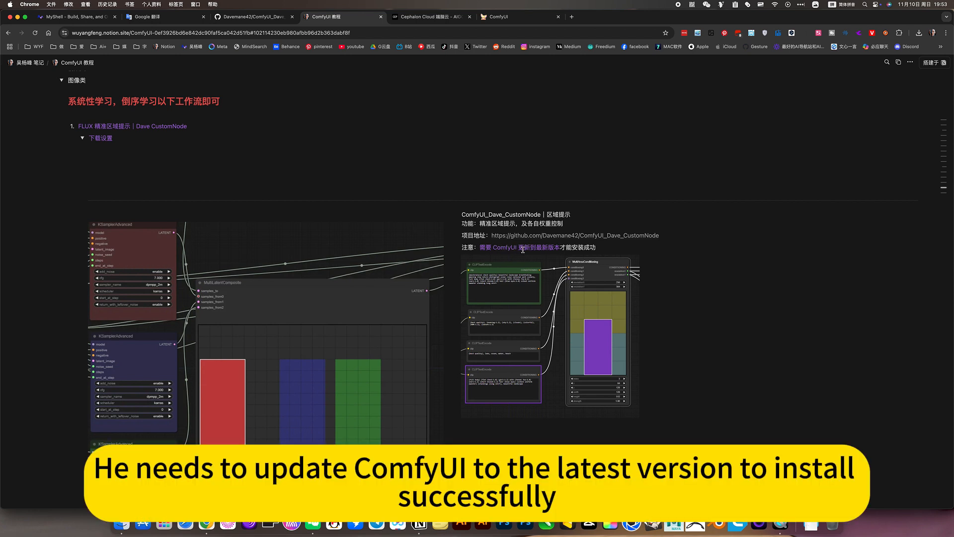
scroll("down", 3)
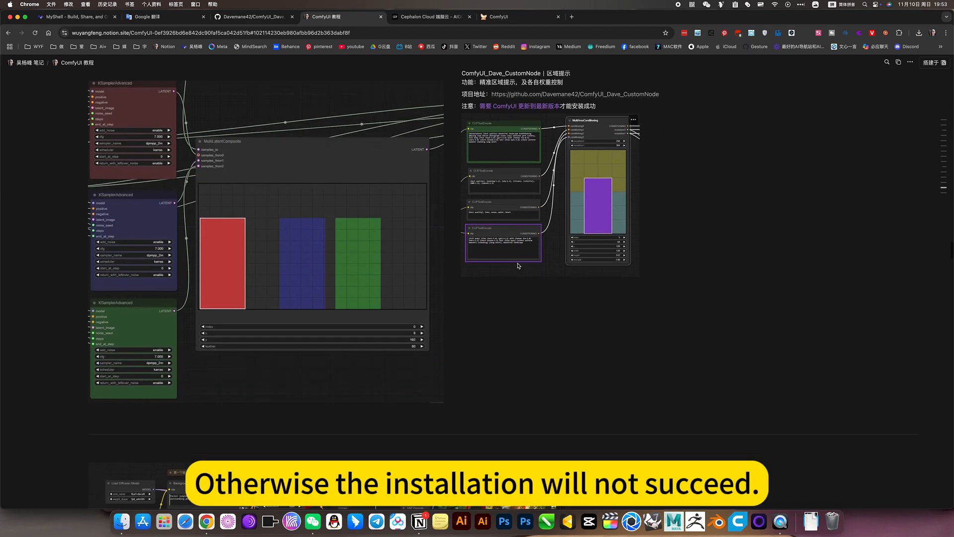
scroll("down", 3)
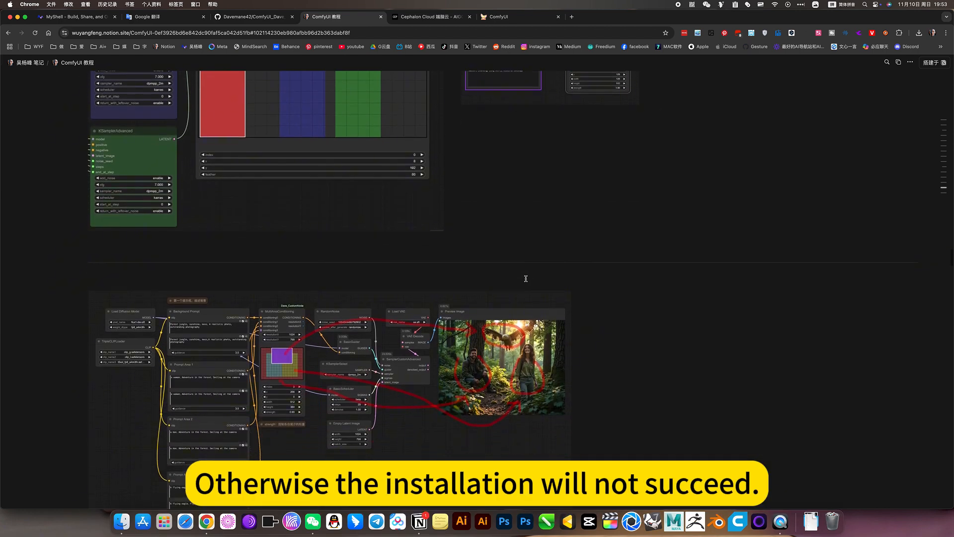
scroll("down", 3)
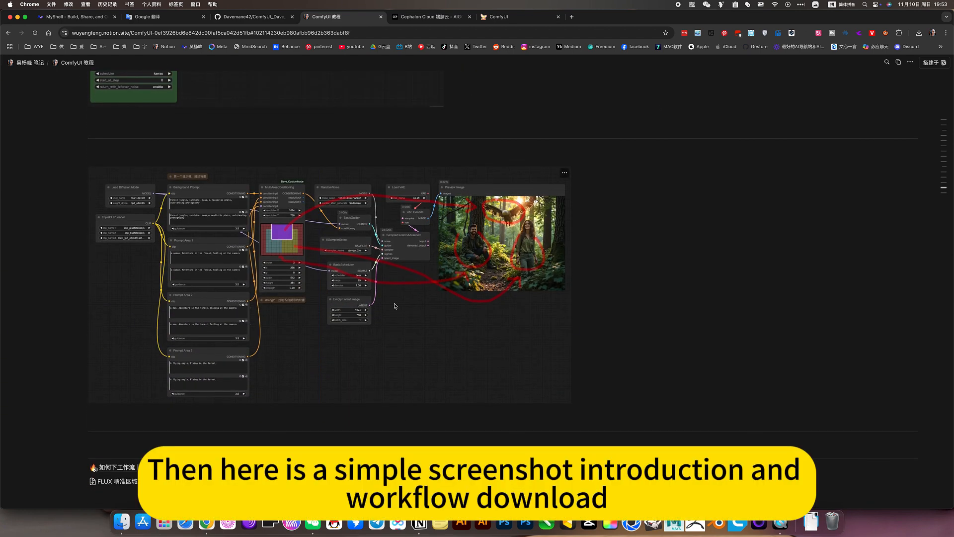
scroll("down", 3)
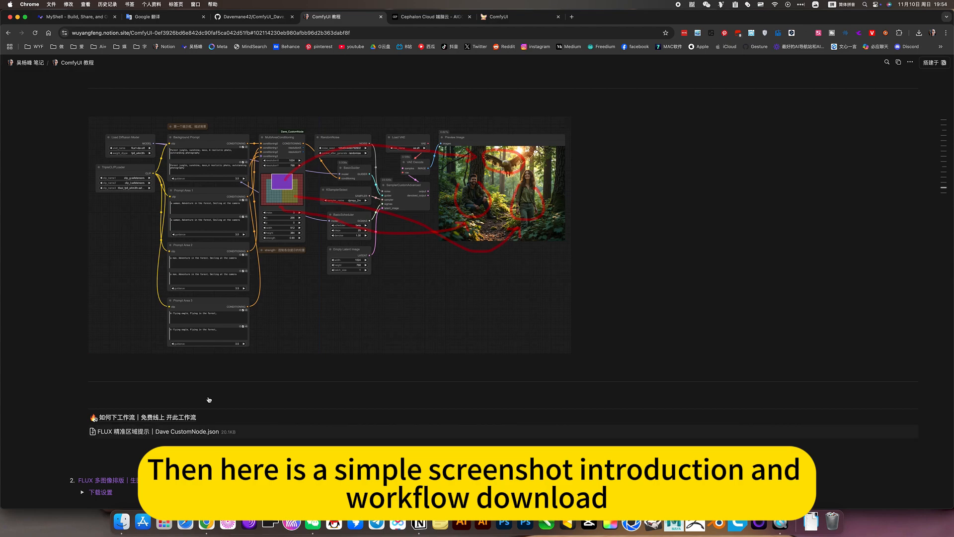
scroll("down", 3)
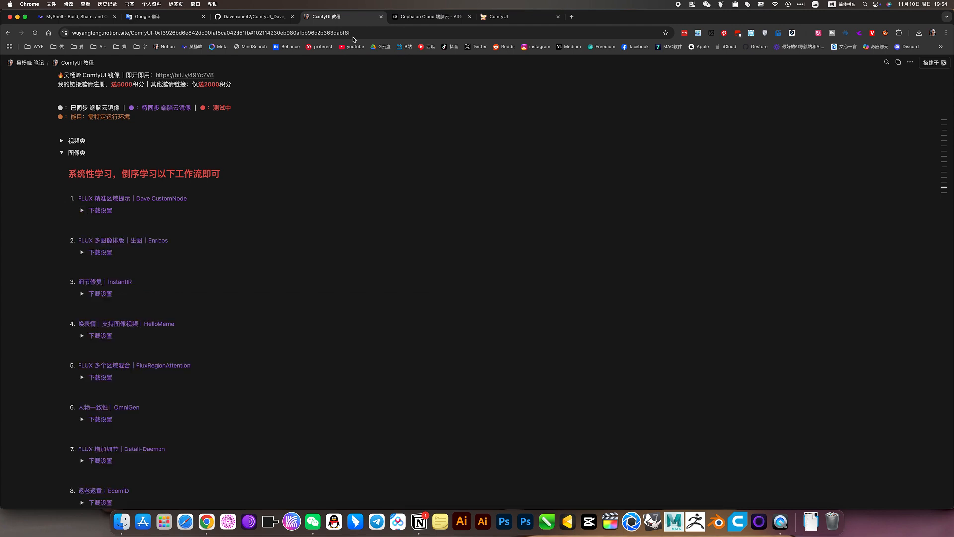
Return to the ComfyUI workflow via the Cephalon Cloud apps page.
left_click(430, 17)
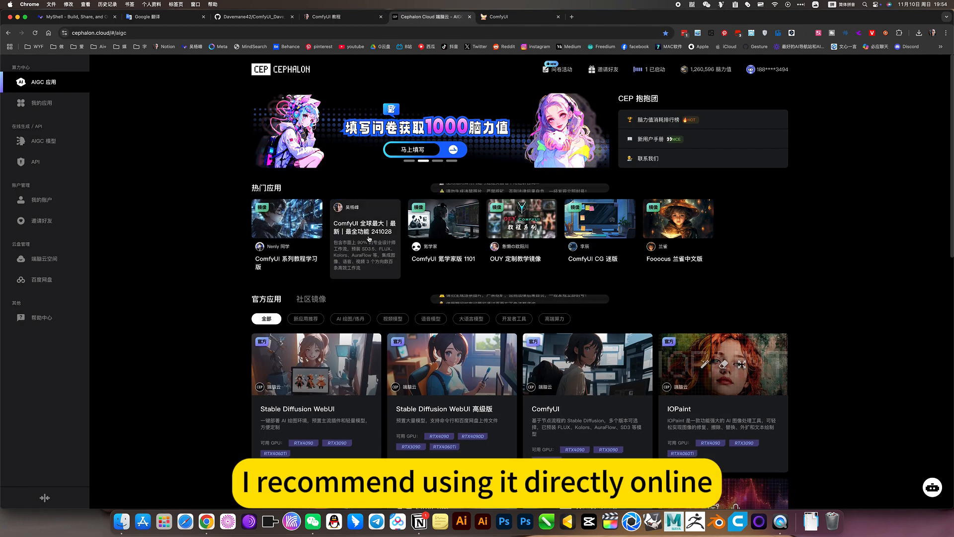
left_click(517, 17)
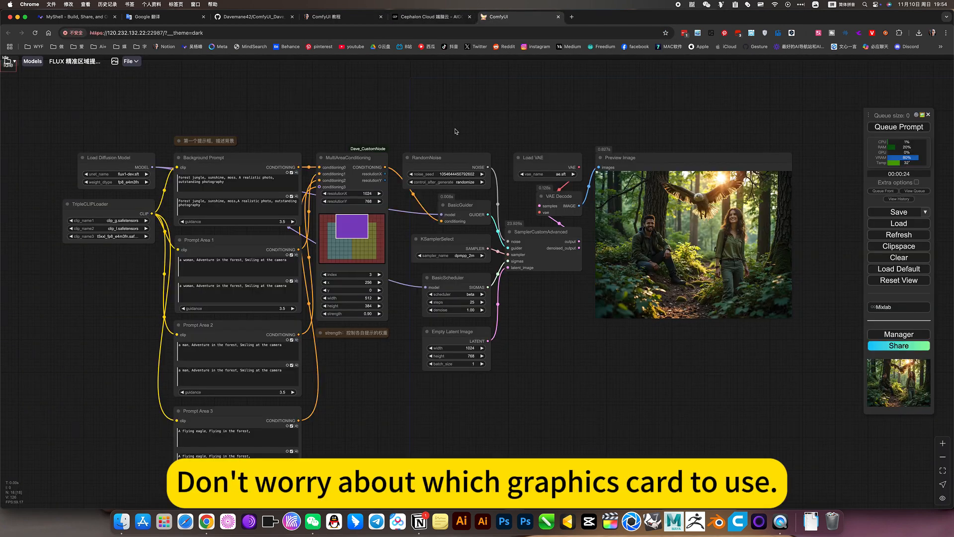
mouse_move(494, 117)
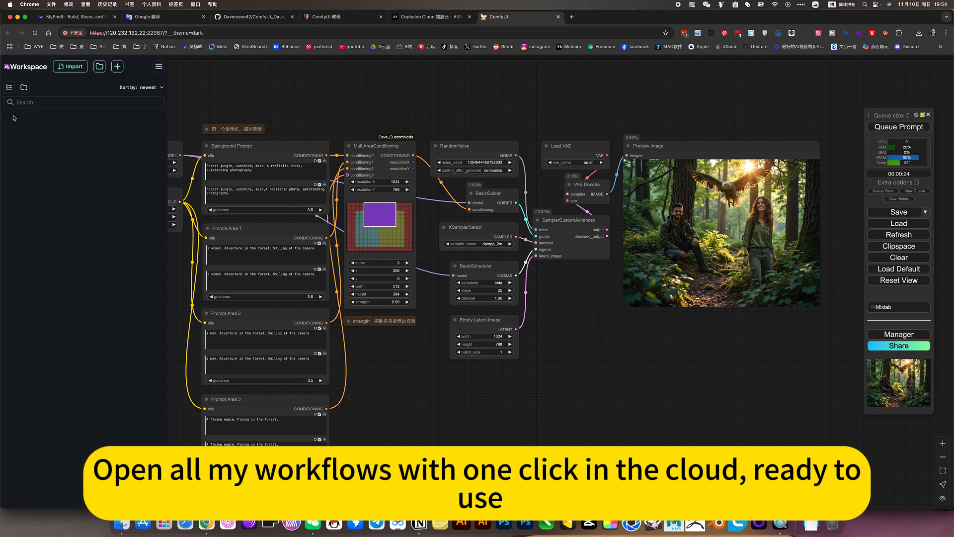
left_click(15, 118)
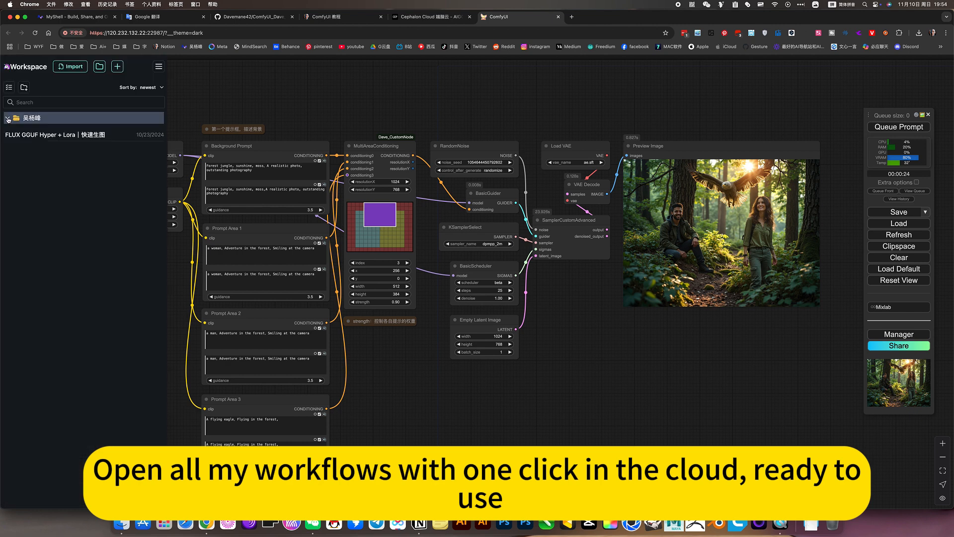
left_click(6, 117)
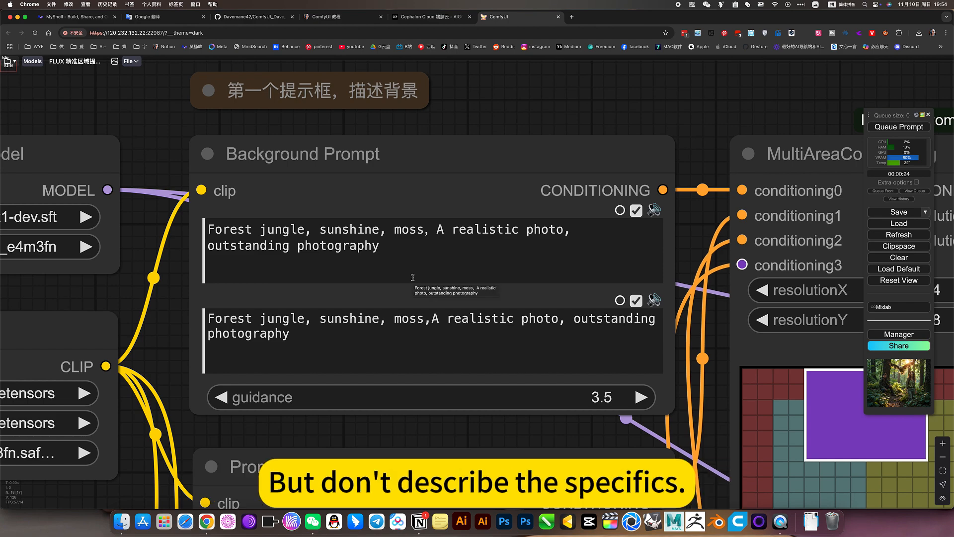
mouse_move(503, 273)
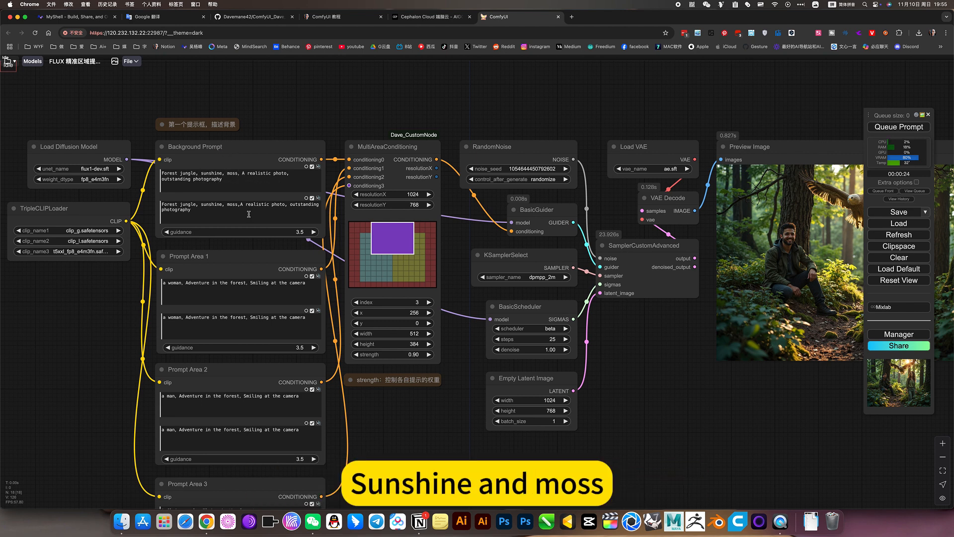
Set MultiAreaConditioning index to 0, showing the background area x 0, y 0, 1024×768 at strength 0.50.
left_click(194, 146)
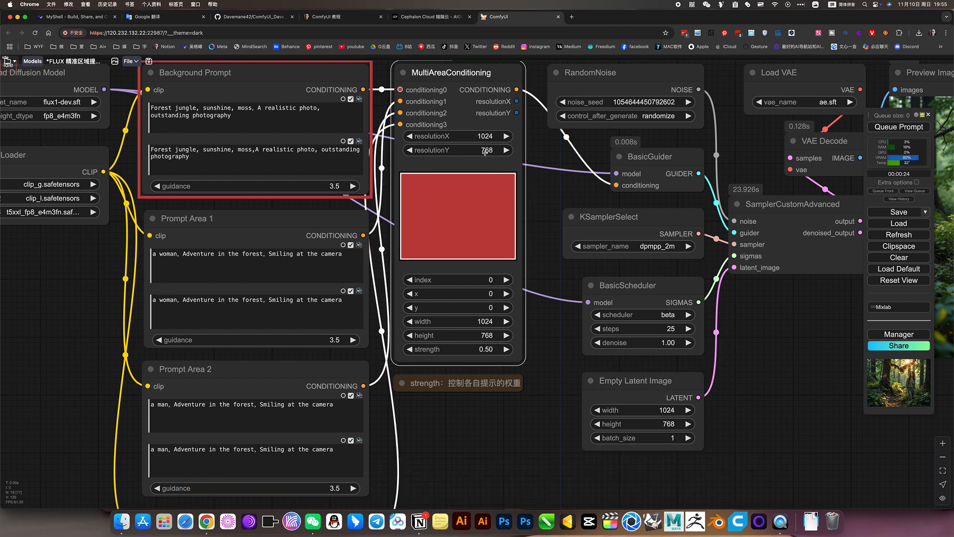
mouse_move(547, 344)
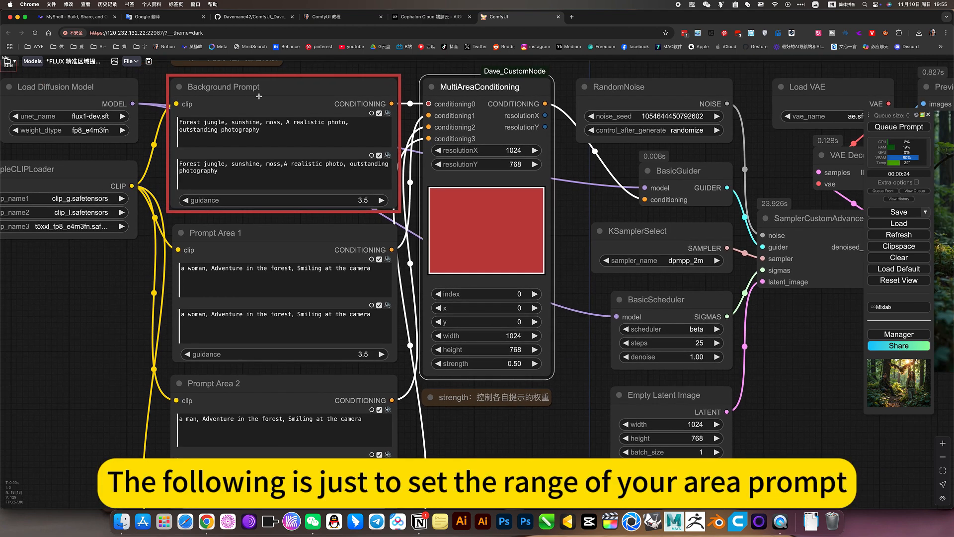
mouse_move(498, 282)
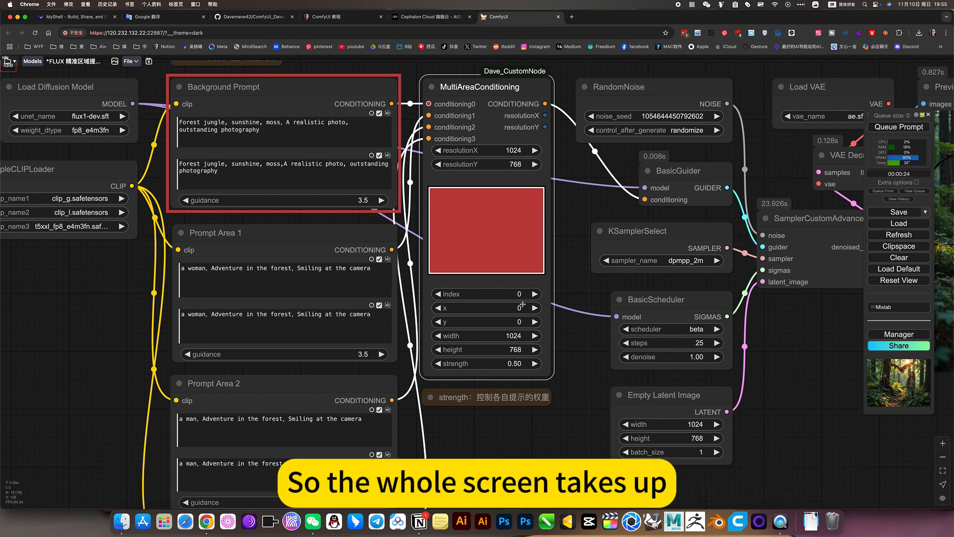
mouse_move(565, 354)
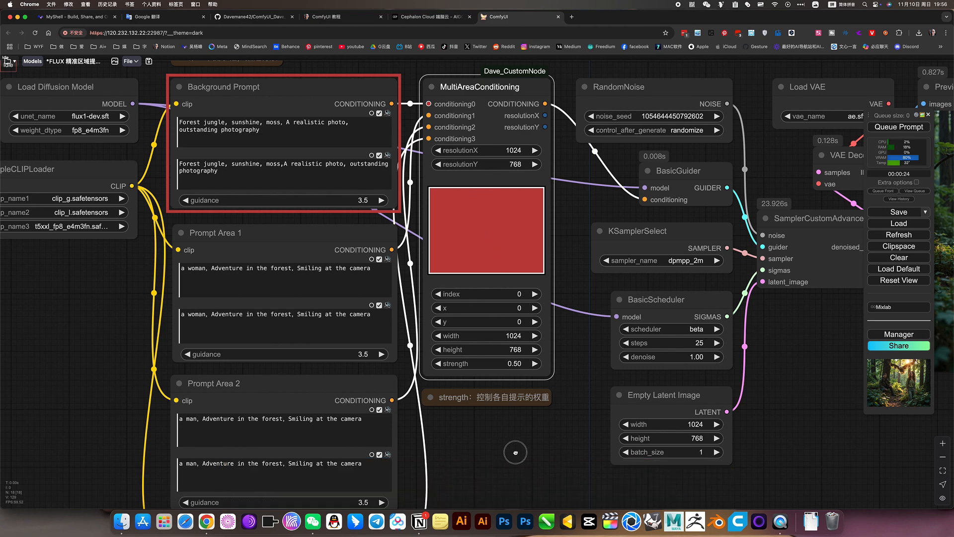
Use 'insert input above' on MultiAreaConditioning to add another conditioning slot.
scroll("down", 3)
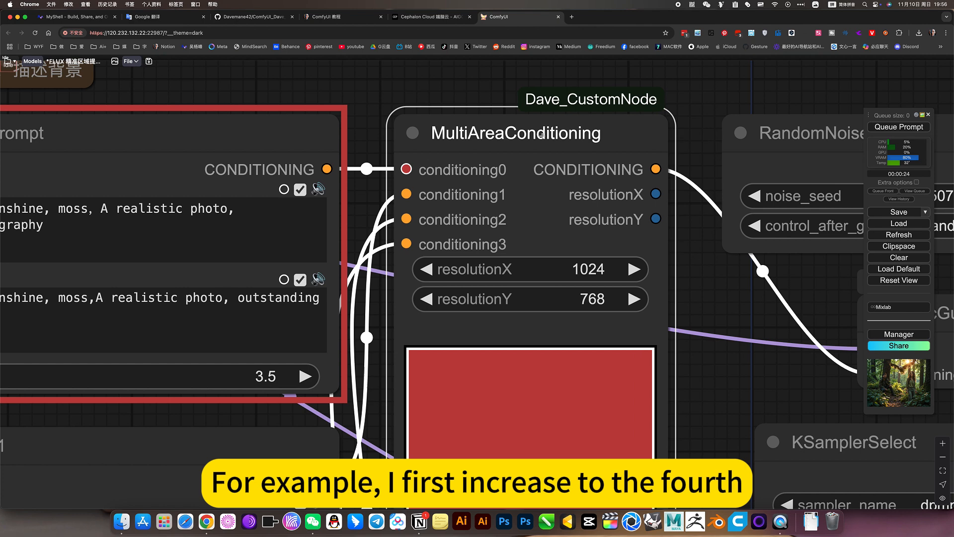
right_click(516, 133)
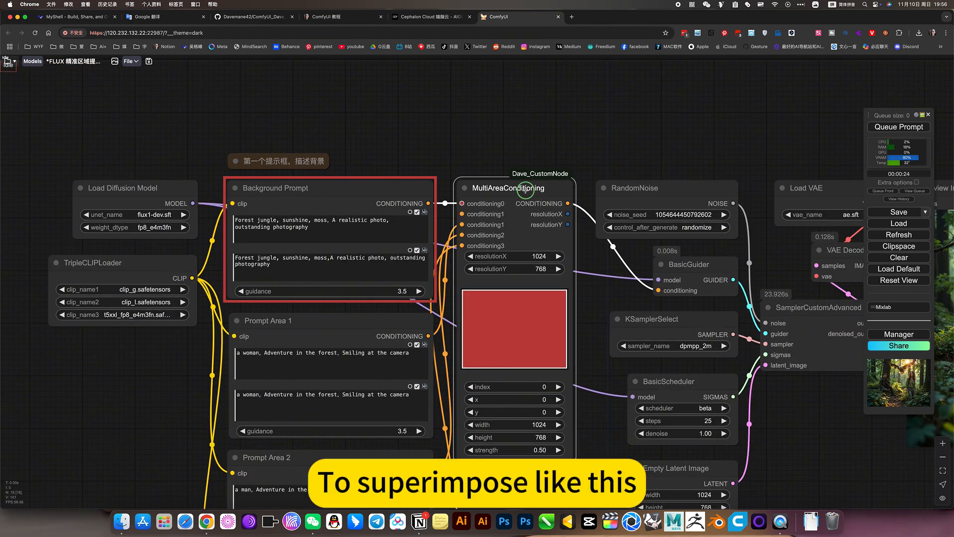
right_click(520, 188)
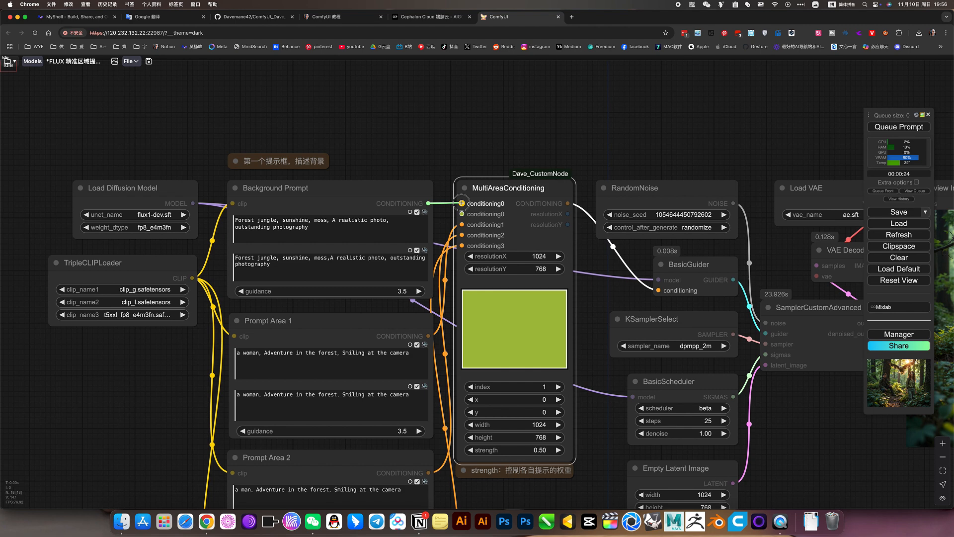
right_click(514, 188)
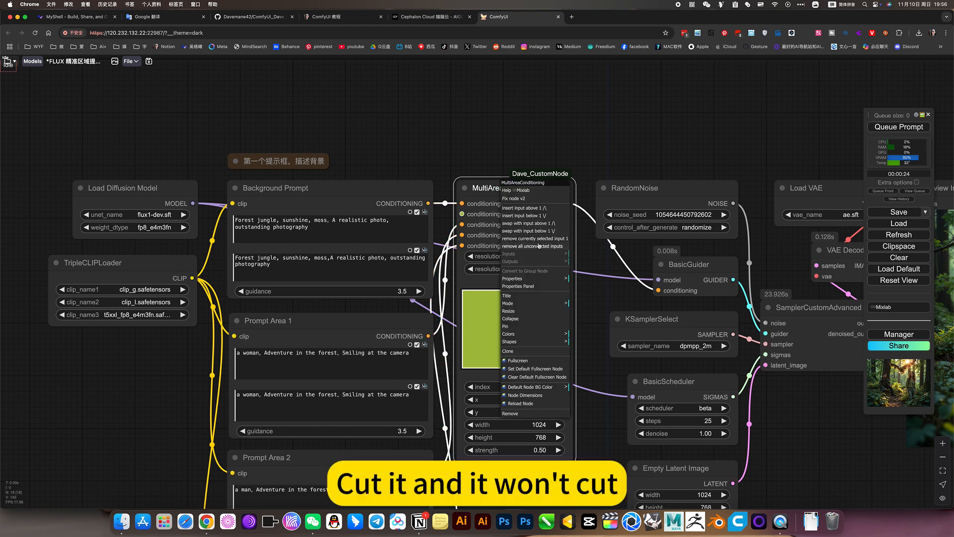
left_click(502, 301)
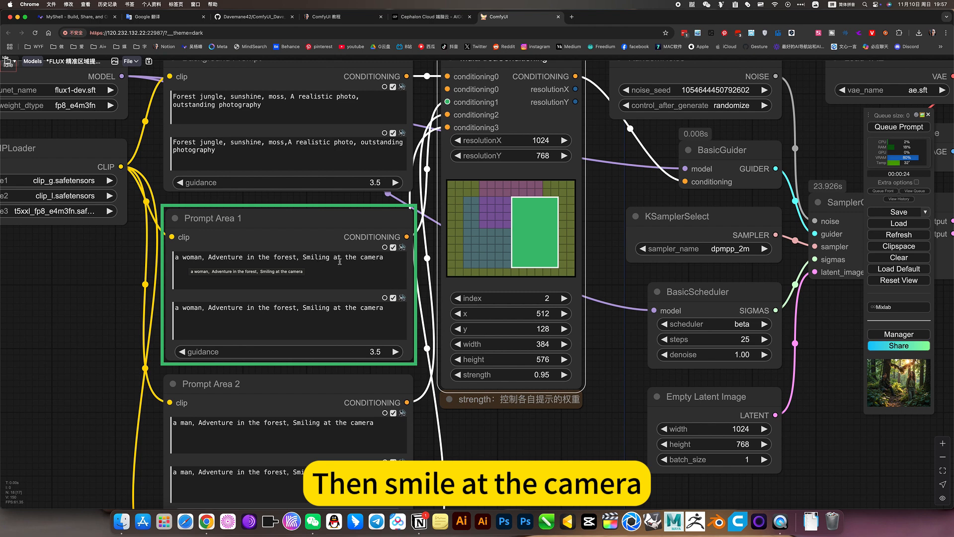
mouse_move(360, 262)
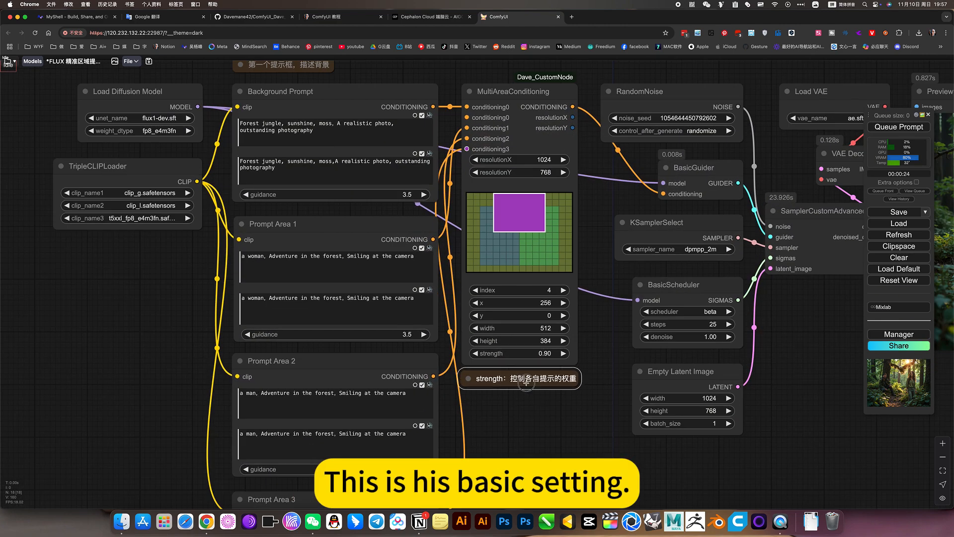
Use 'remove all unconnected inputs' so MultiAreaConditioning keeps four conditioning inputs.
scroll("down", 3)
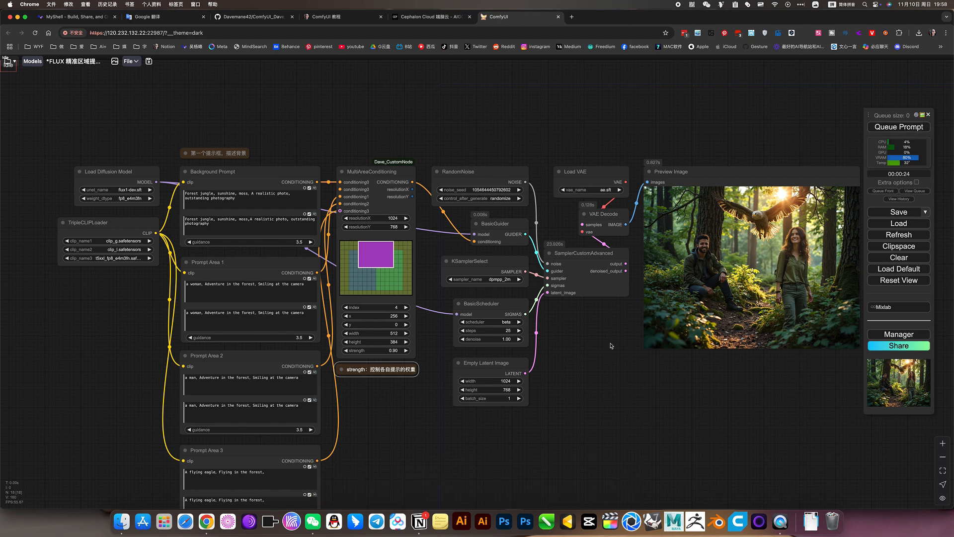
left_click(376, 171)
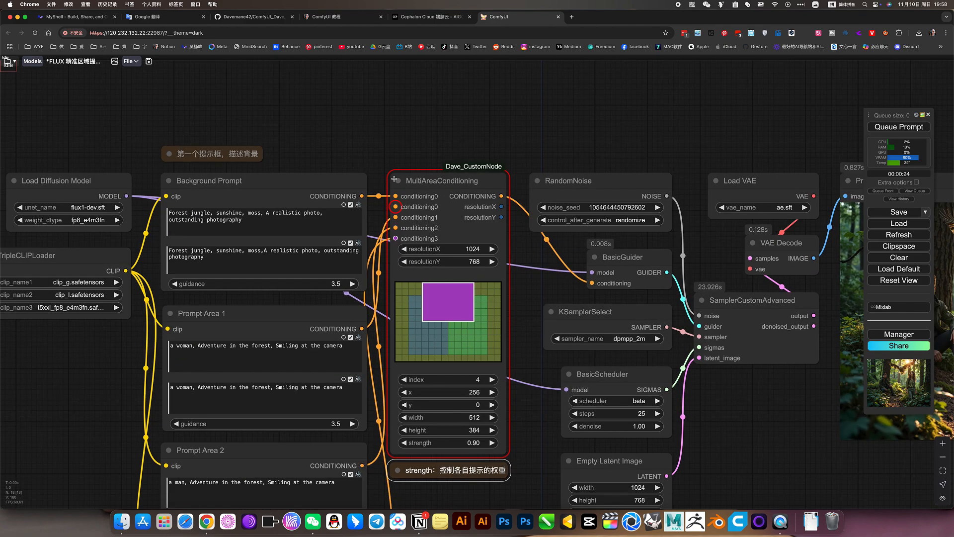
right_click(447, 180)
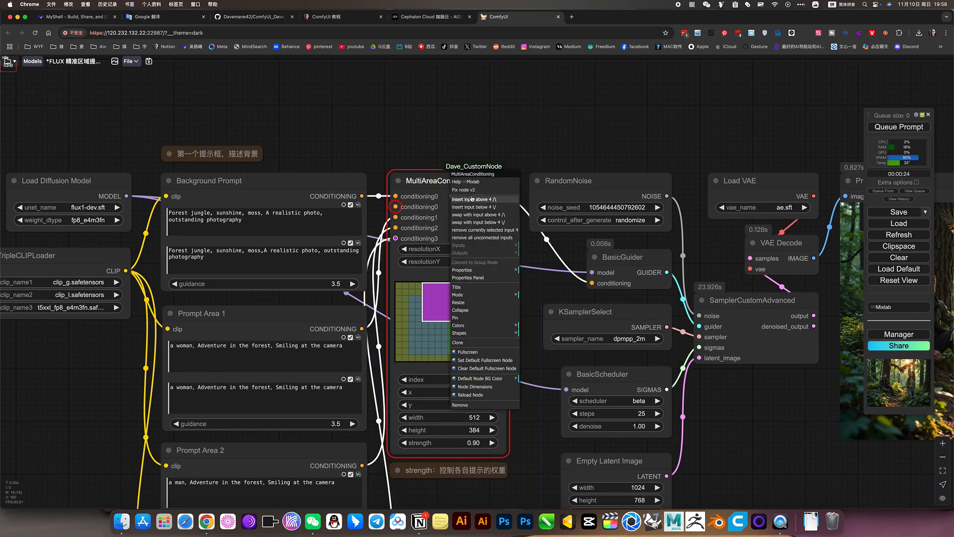
mouse_move(484, 237)
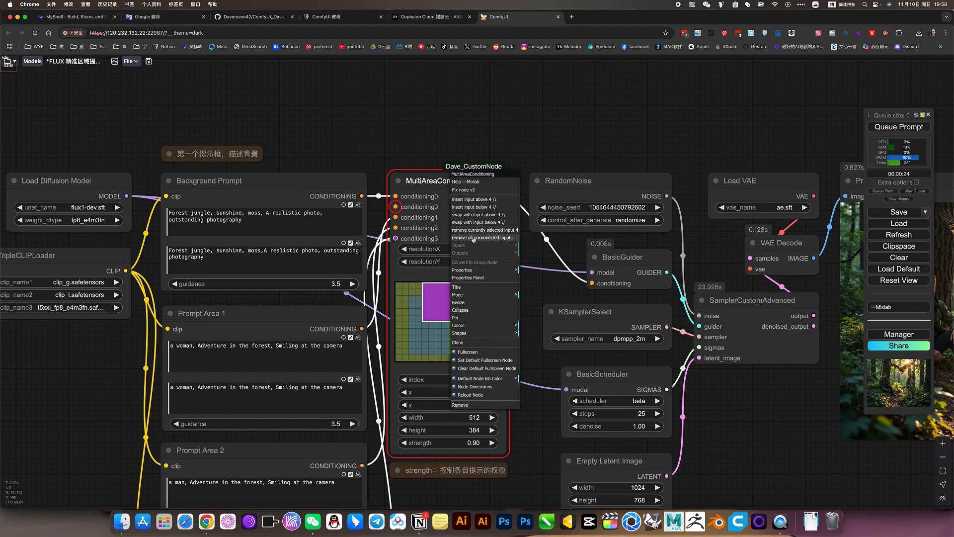
left_click(484, 237)
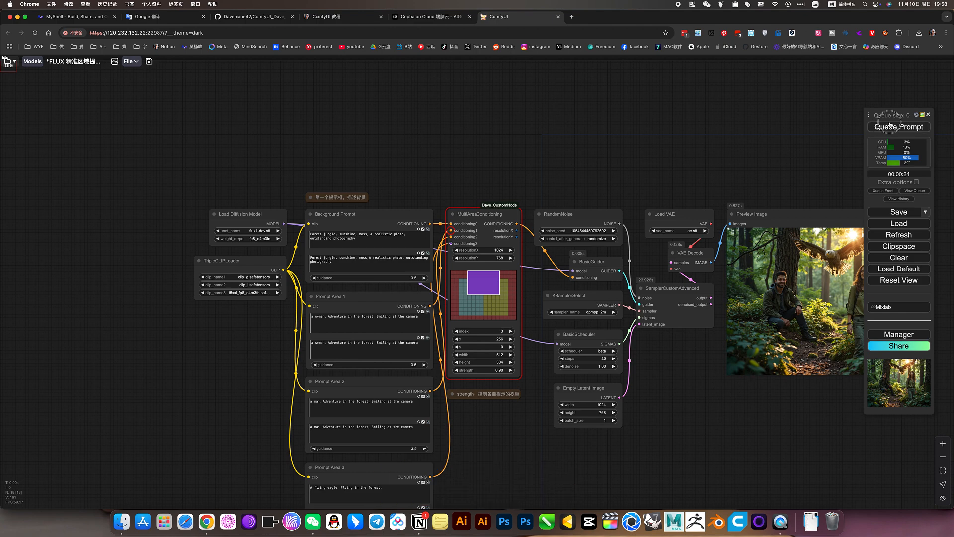
Queue the prompt to generate a new forest image of two hikers and a flying eagle.
left_click(899, 126)
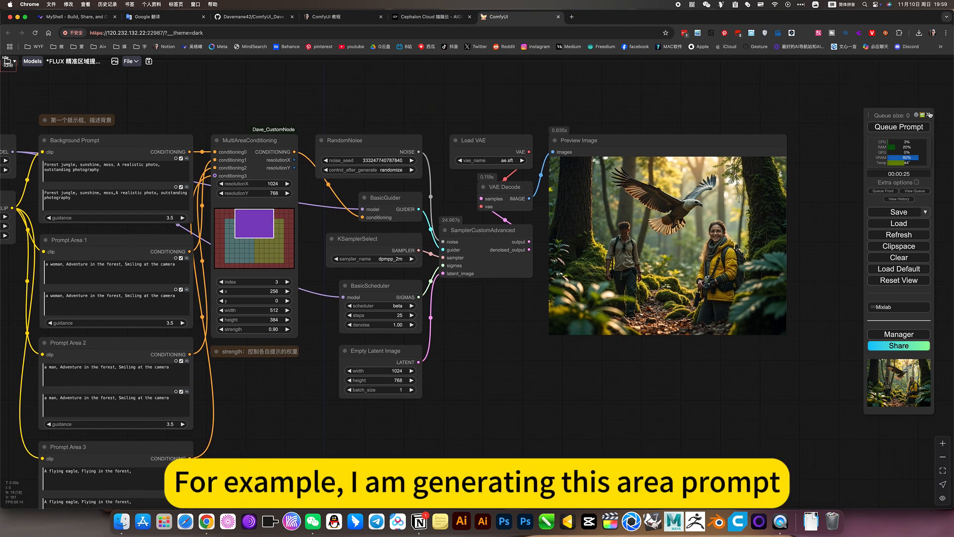
Queue two more generations, producing a smiling girl with a hiker and an eagle variation.
left_click(899, 126)
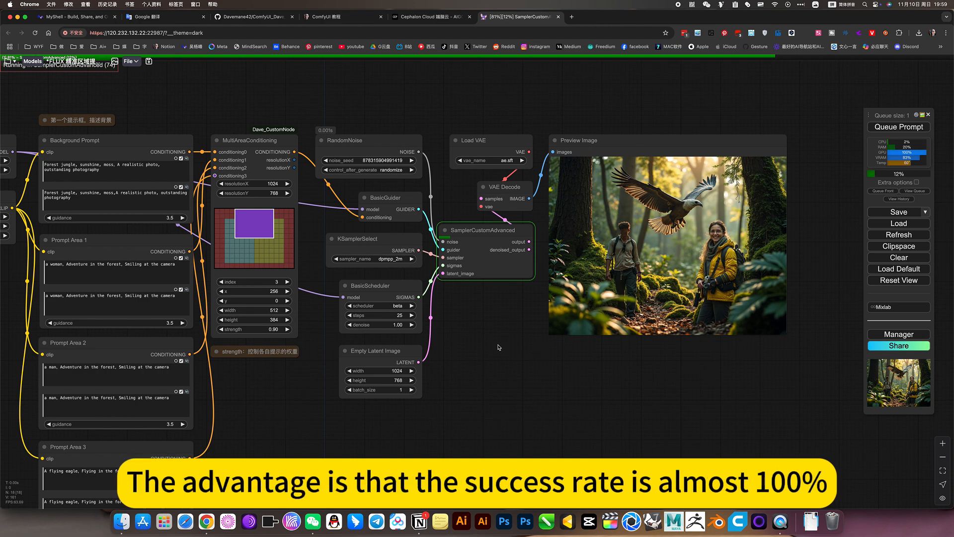
mouse_move(536, 359)
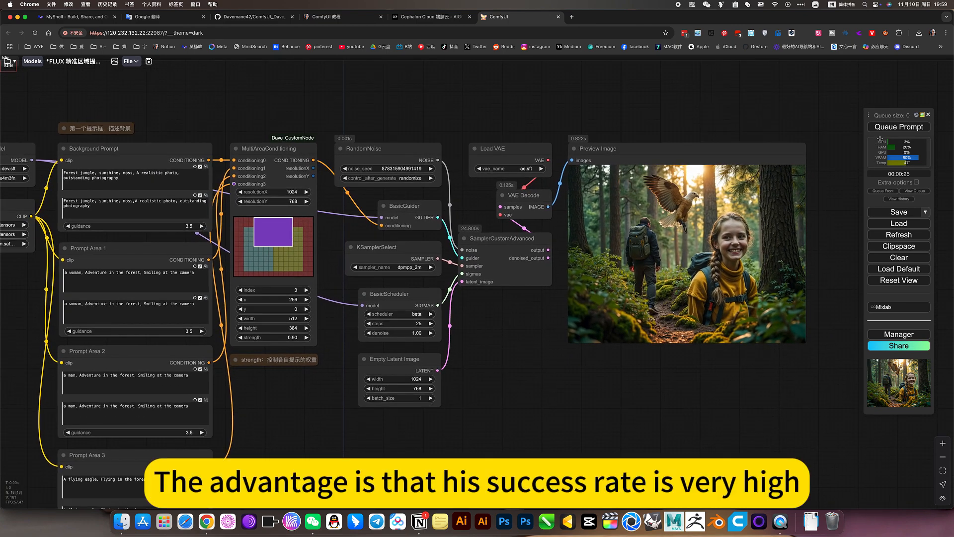
left_click(899, 126)
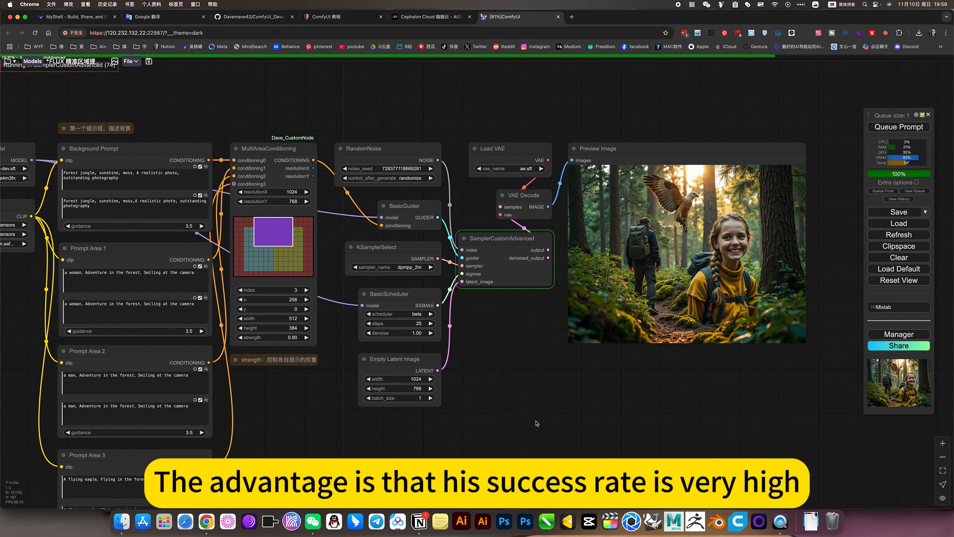